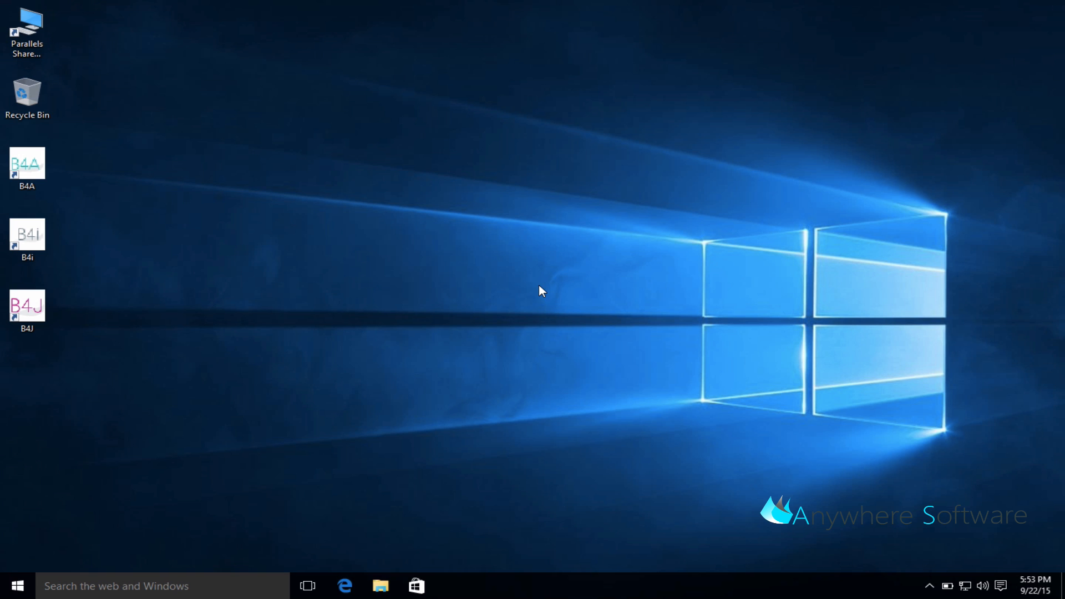
{"action": "mouse_move", "coordinate": [97, 169]}
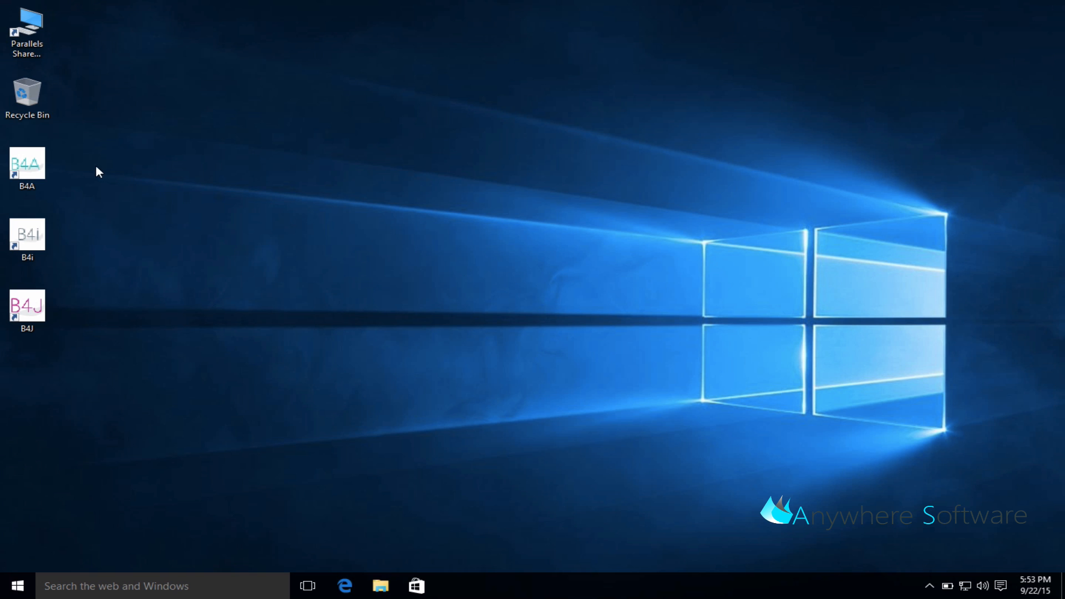
Launch B4J from its desktop shortcut so the splash screen appears
{"action": "double_click", "coordinate": [26, 162]}
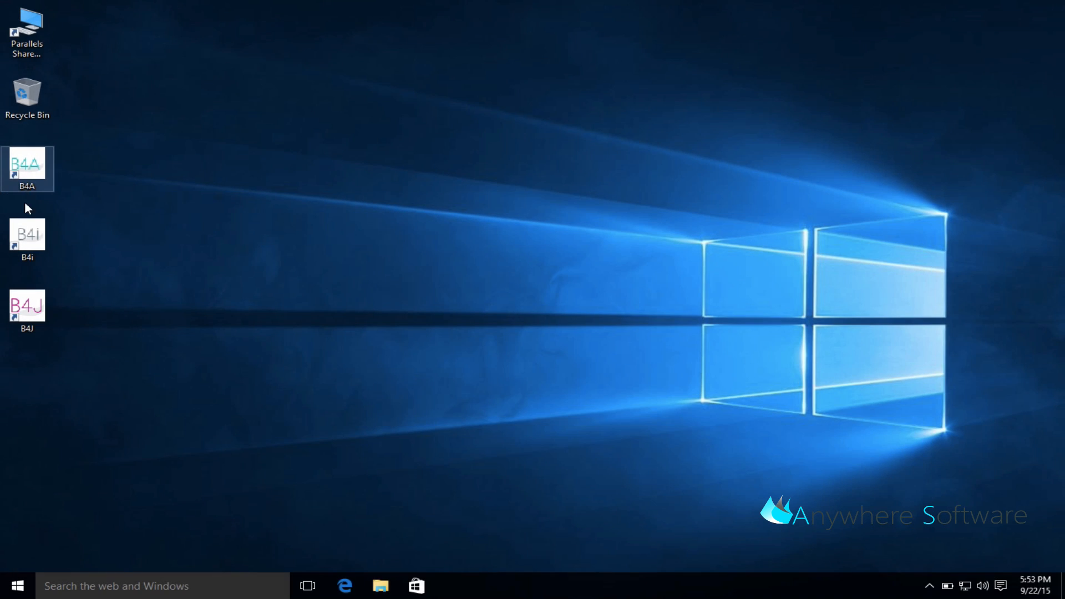
{"action": "double_click", "coordinate": [26, 234]}
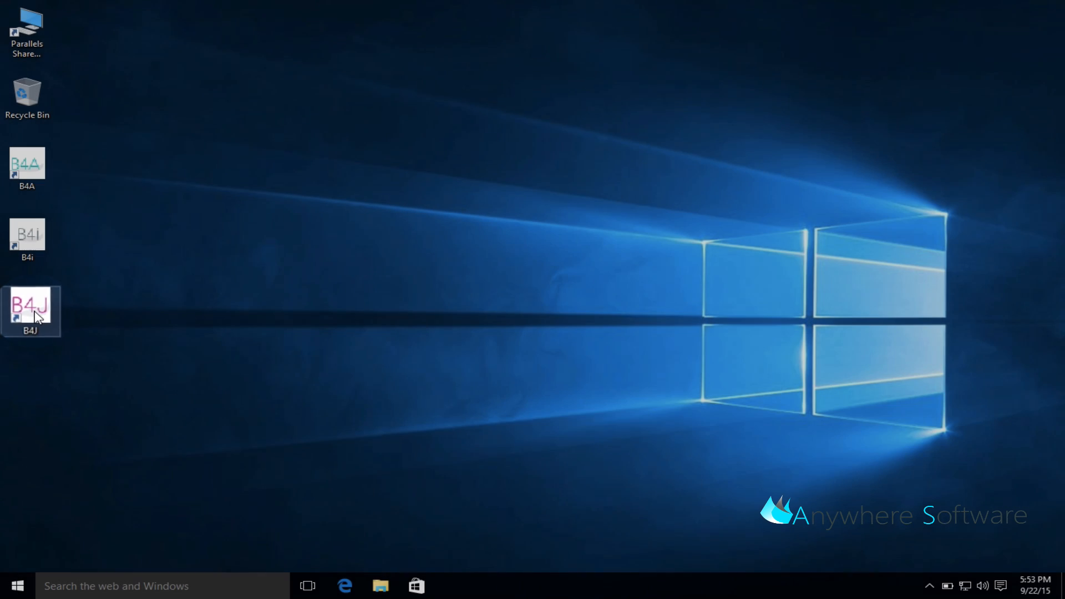
{"action": "double_click", "coordinate": [28, 308]}
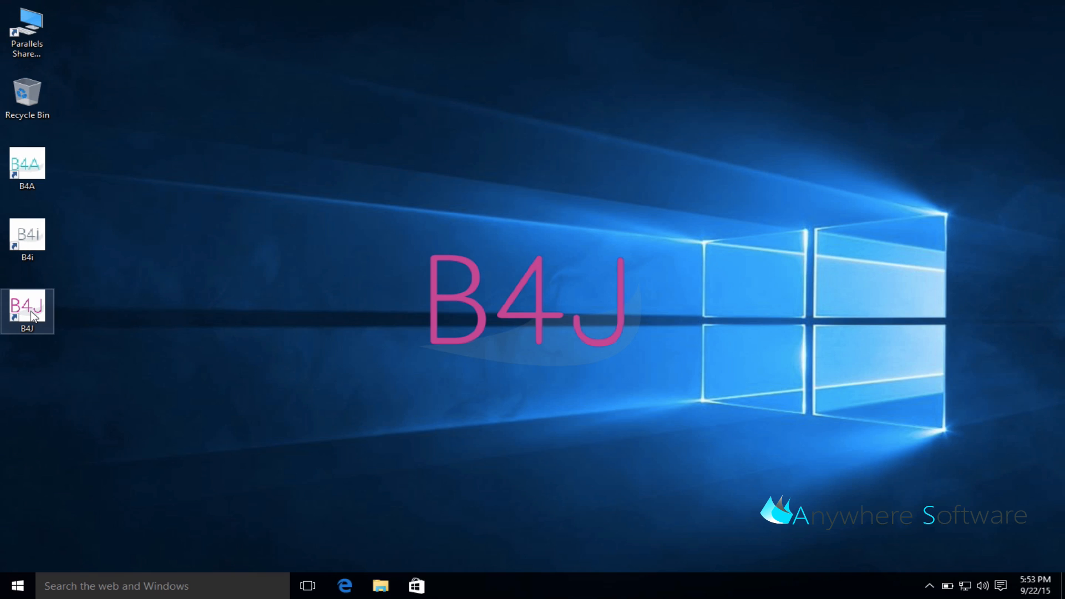
Bring up the B4J IDE with a new project's default Main module code
{"action": "double_click", "coordinate": [28, 307]}
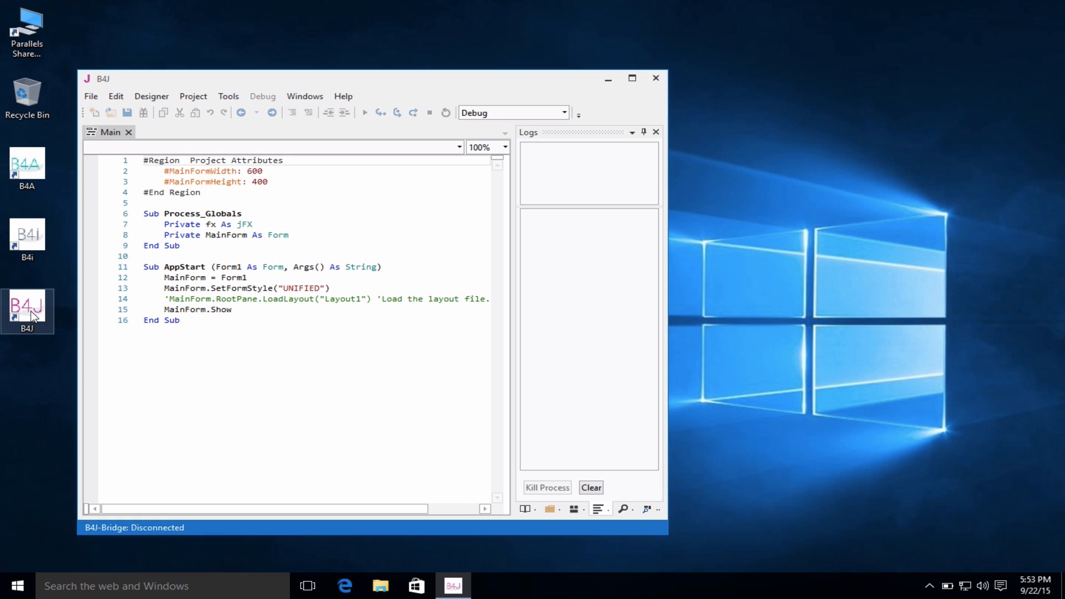
{"action": "left_click", "coordinate": [632, 77]}
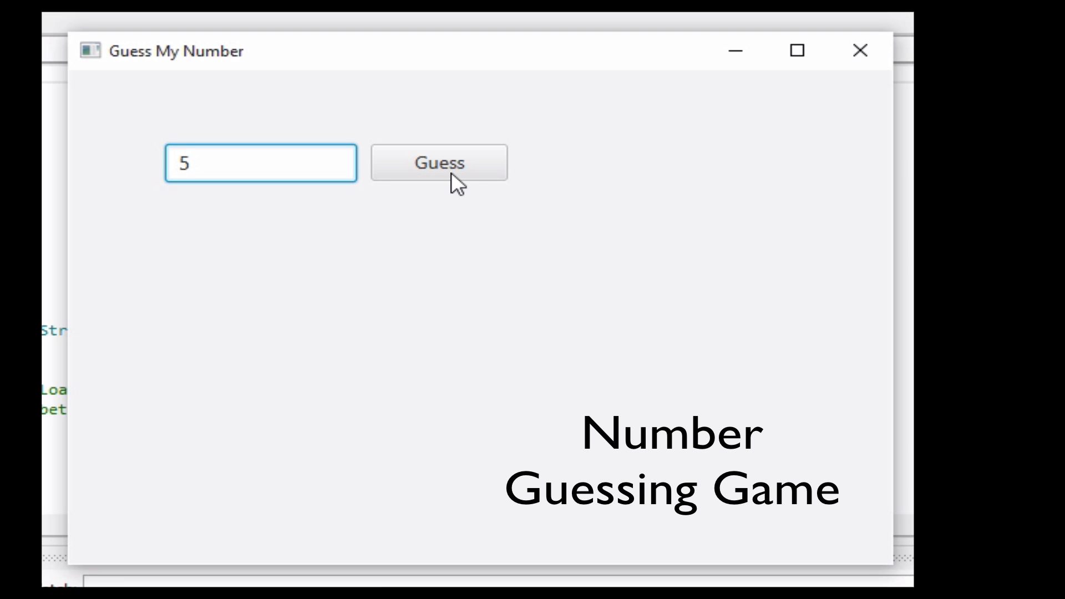
Submit guesses 5, 100, 50, 25, 35 and 40, narrowing the secret number from the hints
{"action": "left_click", "coordinate": [439, 163]}
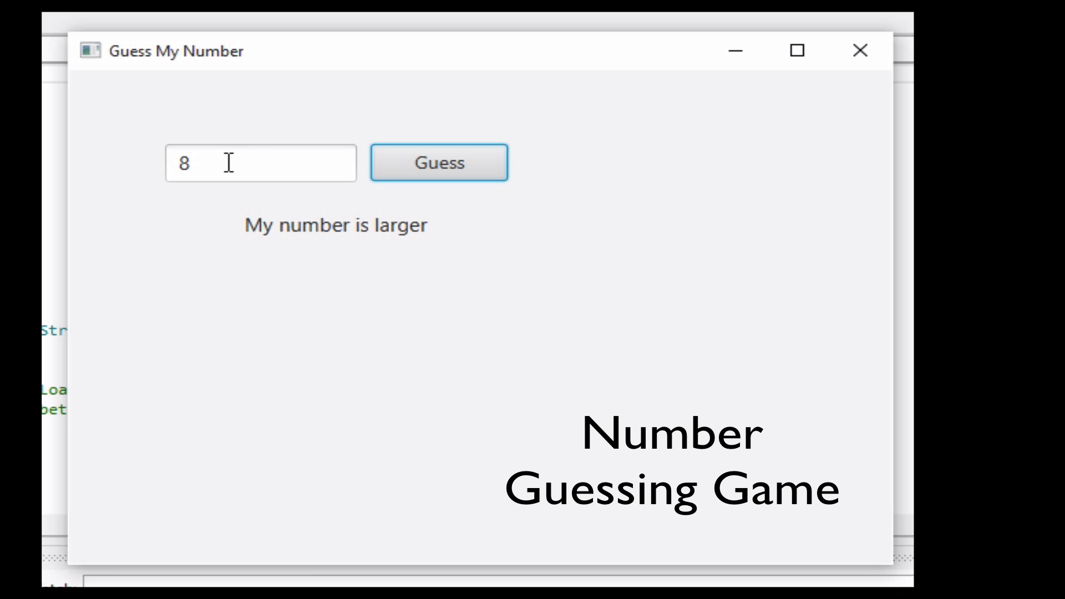
{"action": "type", "text": "100"}
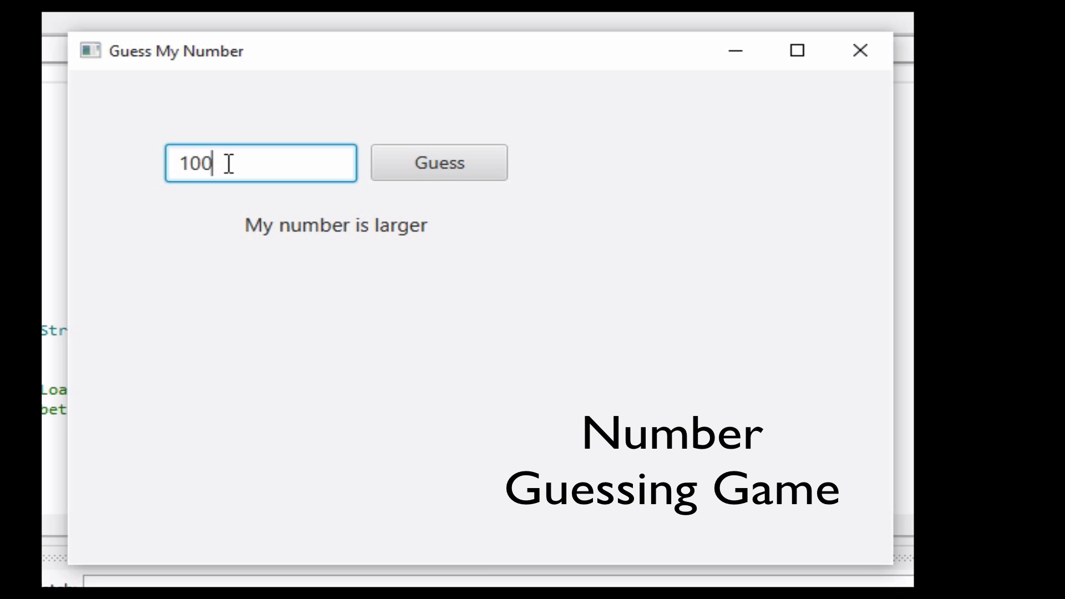
{"action": "left_click", "coordinate": [439, 162]}
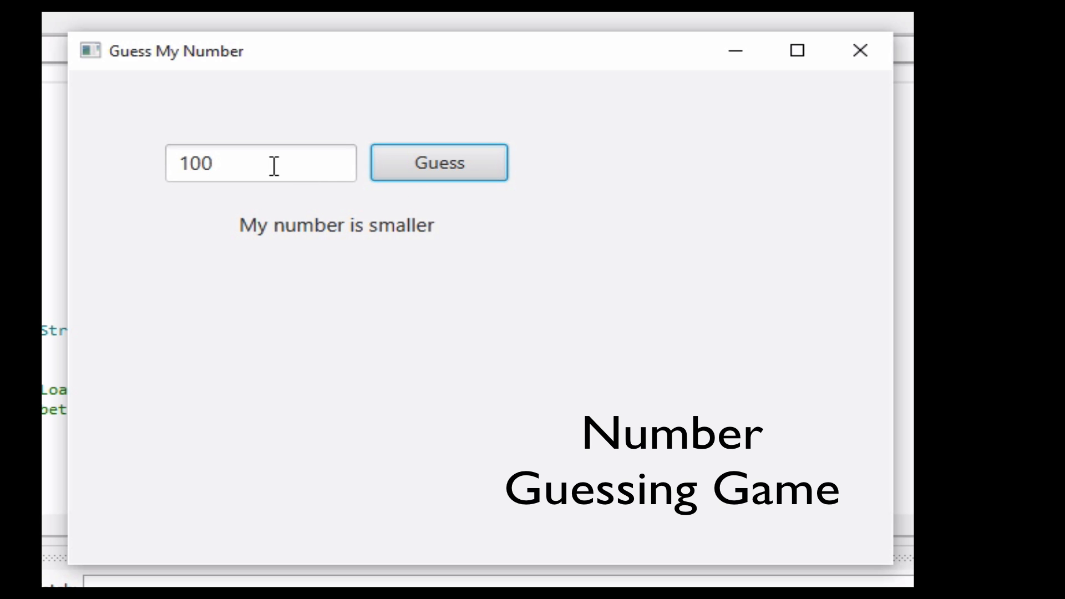
{"action": "type", "text": "50"}
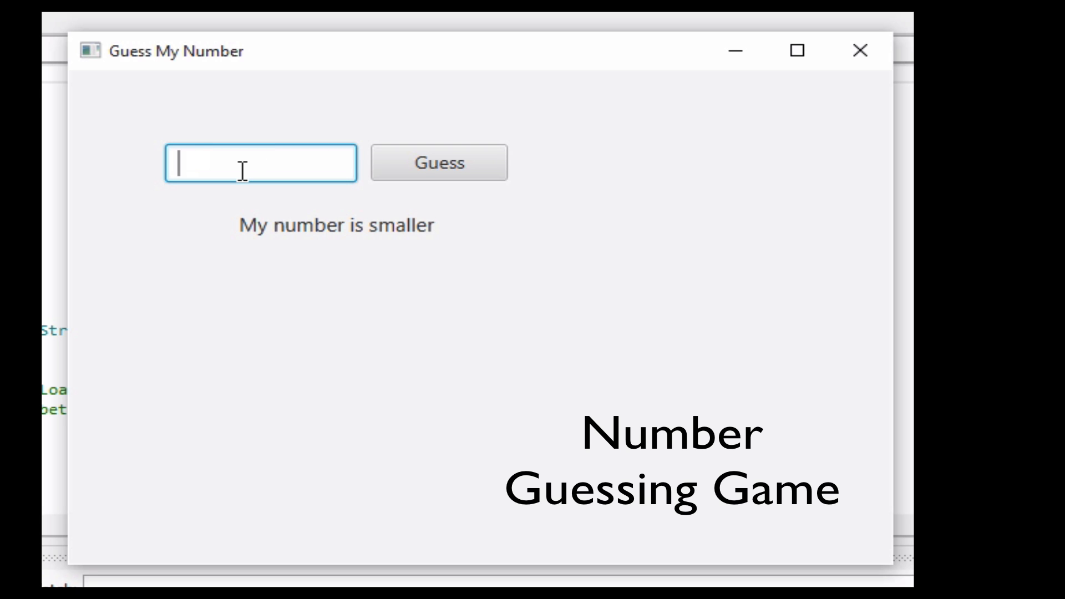
{"action": "left_click", "coordinate": [438, 162]}
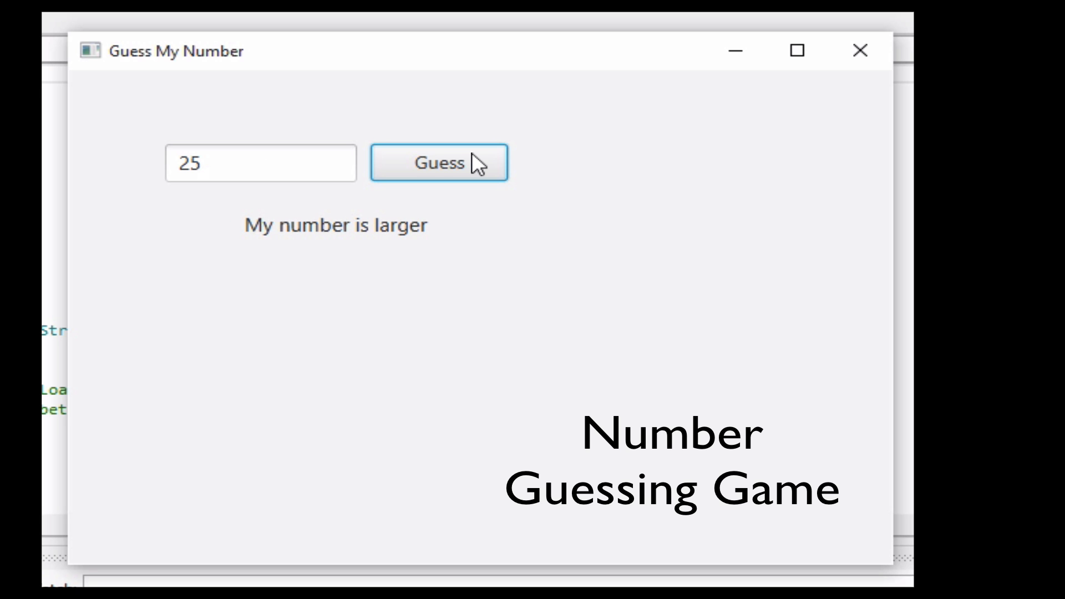
{"action": "left_click", "coordinate": [261, 163]}
{"action": "type", "text": "35"}
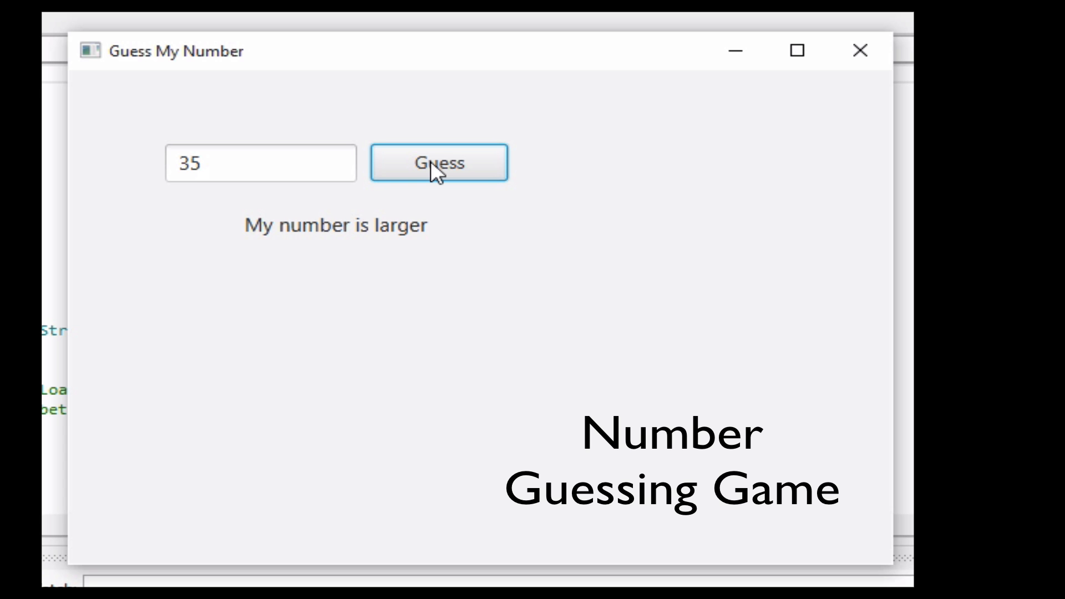
{"action": "left_click", "coordinate": [257, 162]}
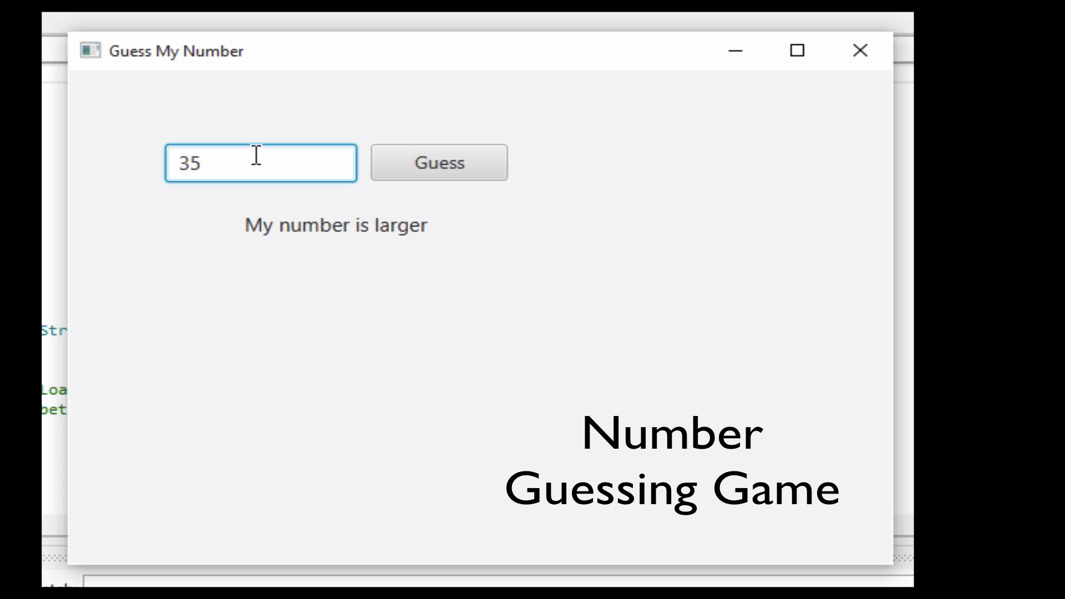
{"action": "type", "text": "40"}
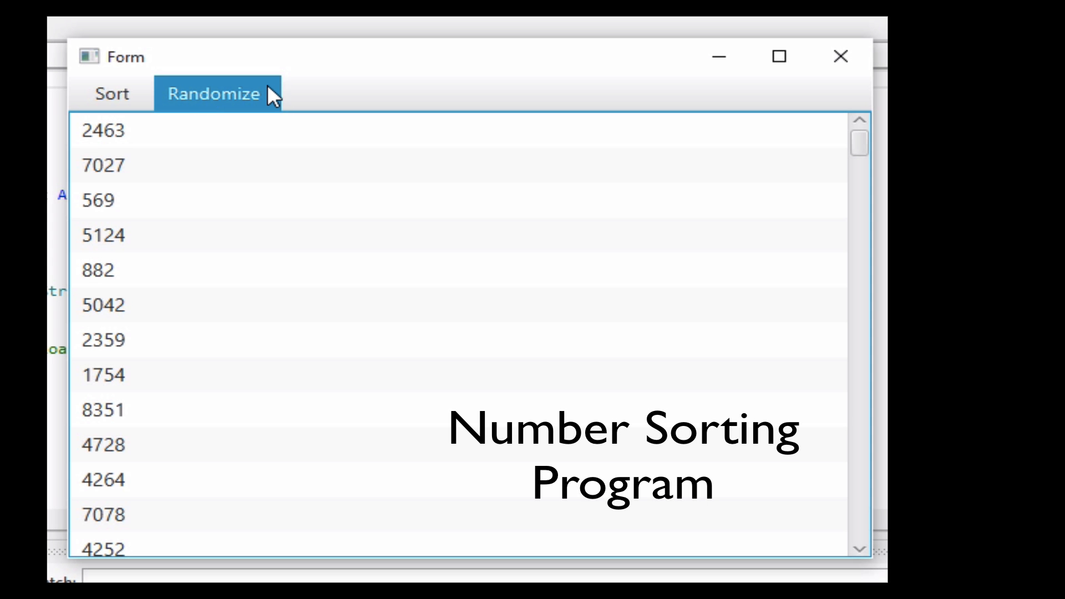
Shuffle the list randomly in the number-sorting program
{"action": "left_click", "coordinate": [112, 93]}
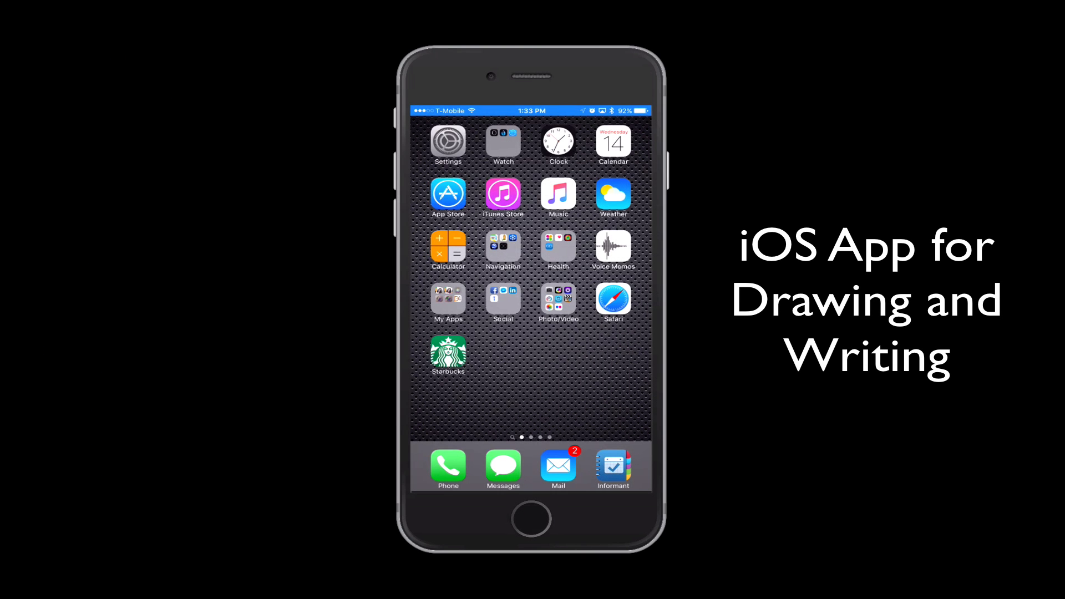
Handwrite Hello in black, underline it in blue and add a red arrow below
{"action": "left_click", "coordinate": [447, 298]}
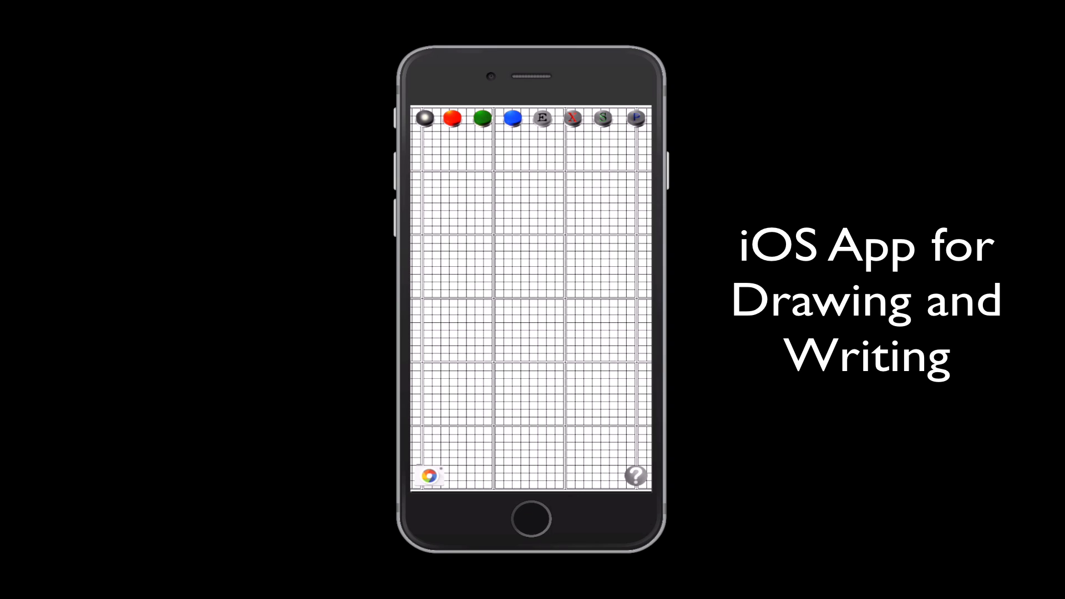
{"action": "left_click_drag", "start_coordinate": [448, 245], "coordinate": [468, 319]}
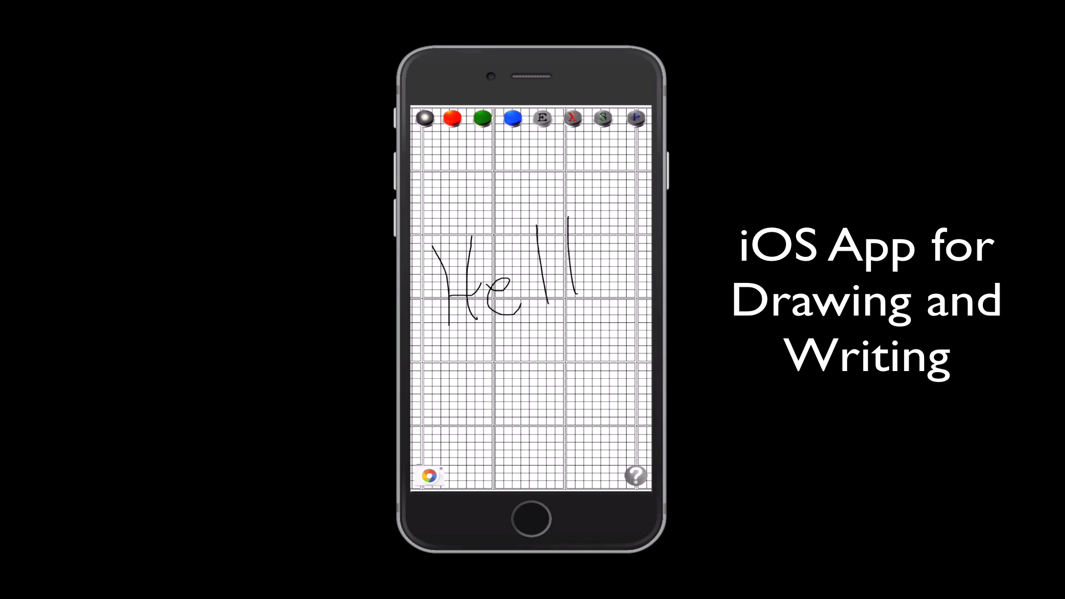
{"action": "left_click_drag", "start_coordinate": [591, 258], "coordinate": [598, 285]}
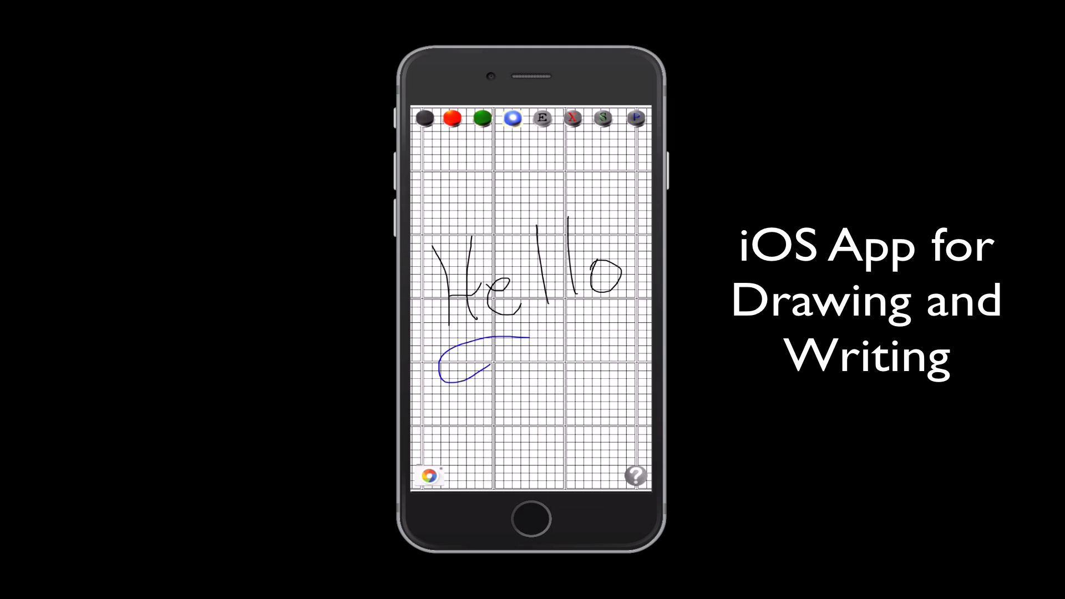
{"action": "left_click_drag", "start_coordinate": [476, 360], "coordinate": [612, 313]}
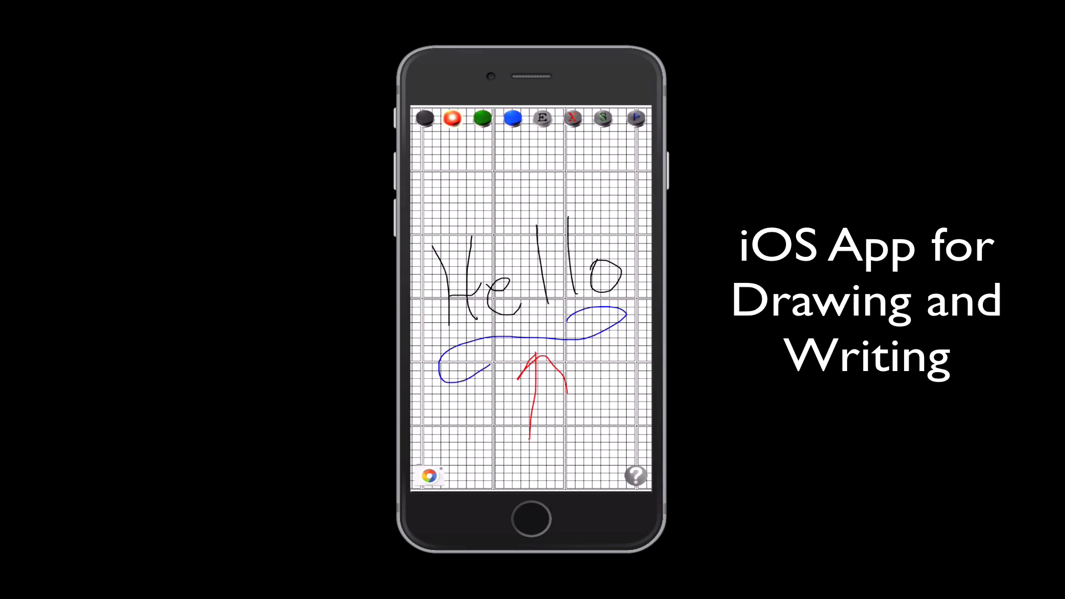
{"action": "left_click", "coordinate": [634, 475]}
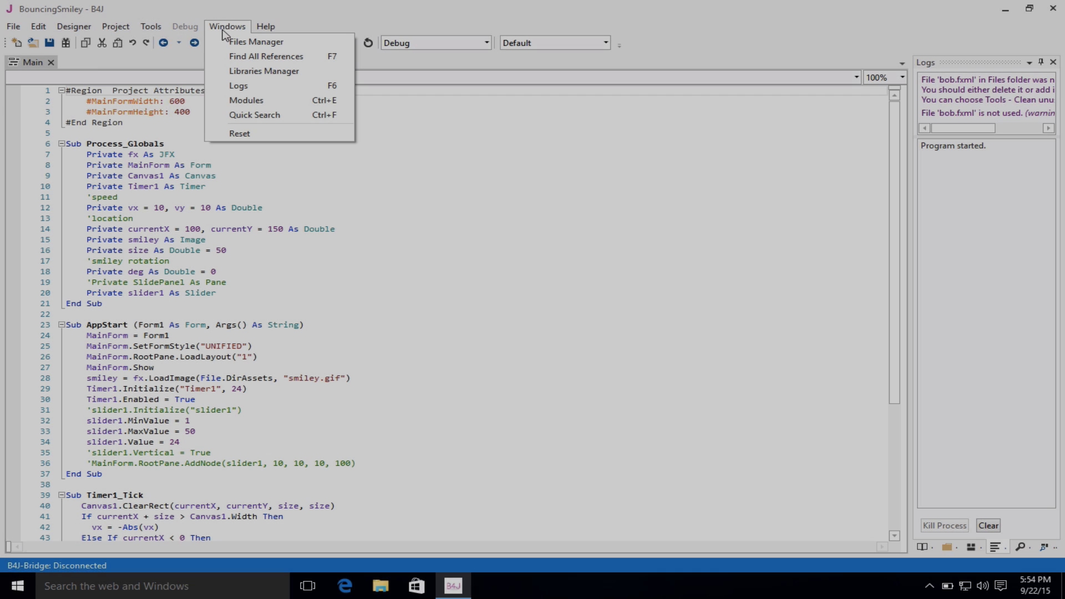
{"action": "left_click", "coordinate": [267, 26]}
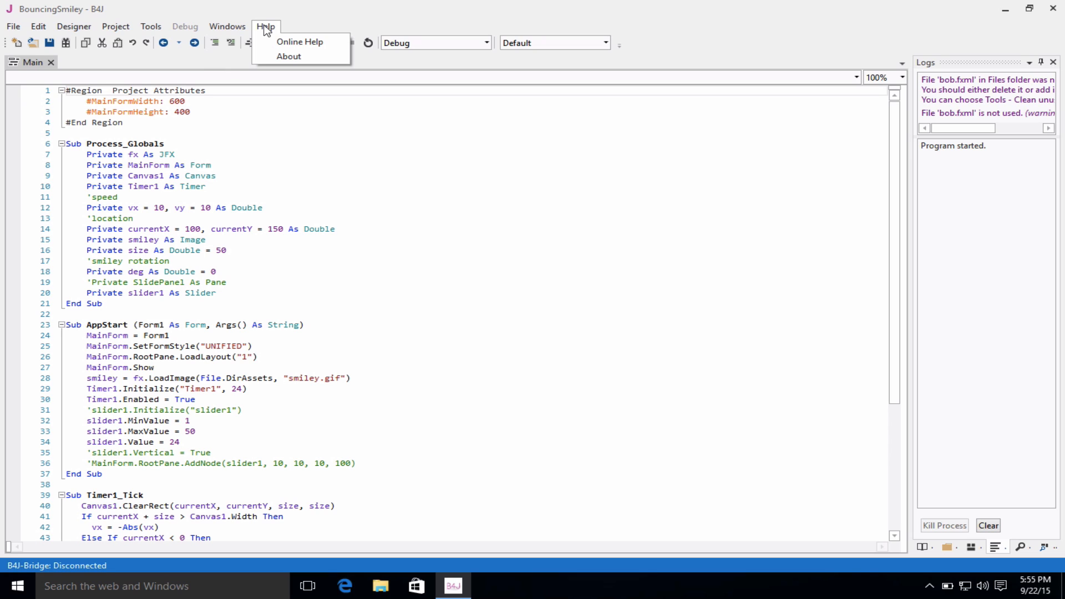
{"action": "mouse_move", "coordinate": [300, 41]}
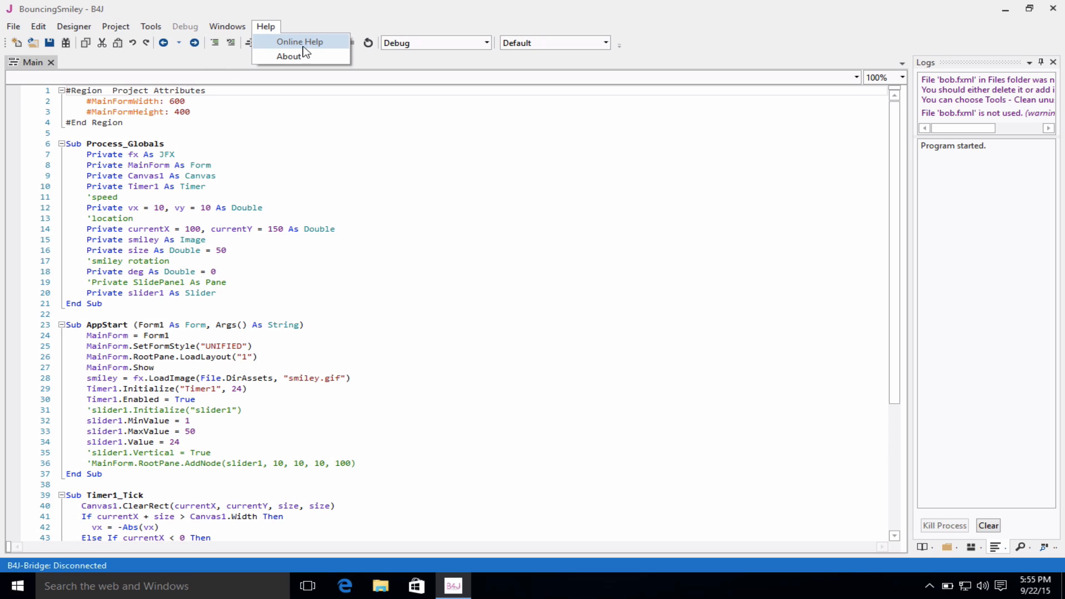
{"action": "left_click", "coordinate": [289, 56]}
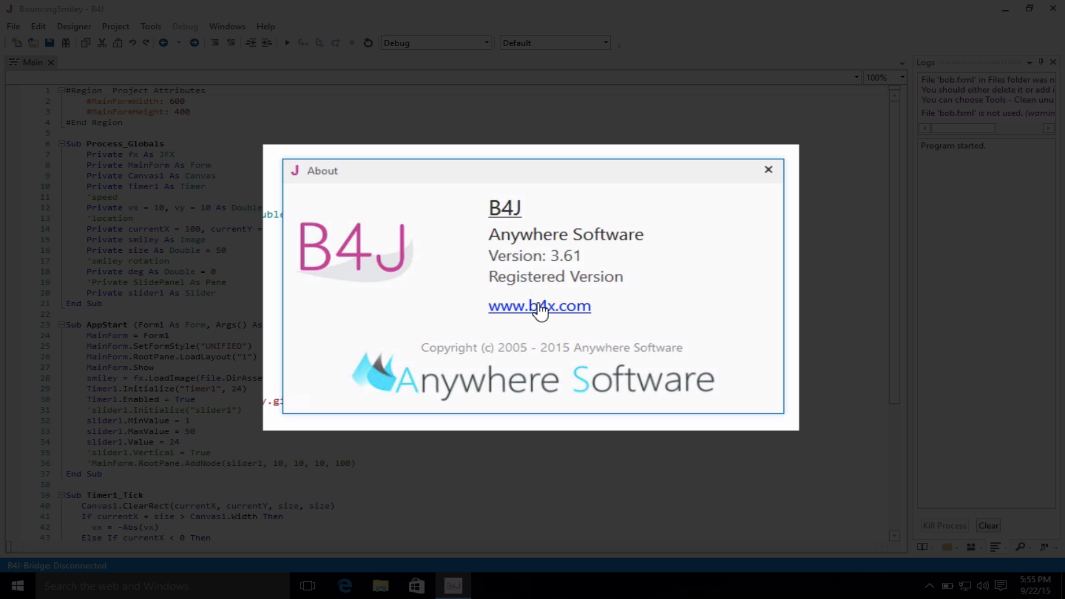
{"action": "mouse_move", "coordinate": [658, 235]}
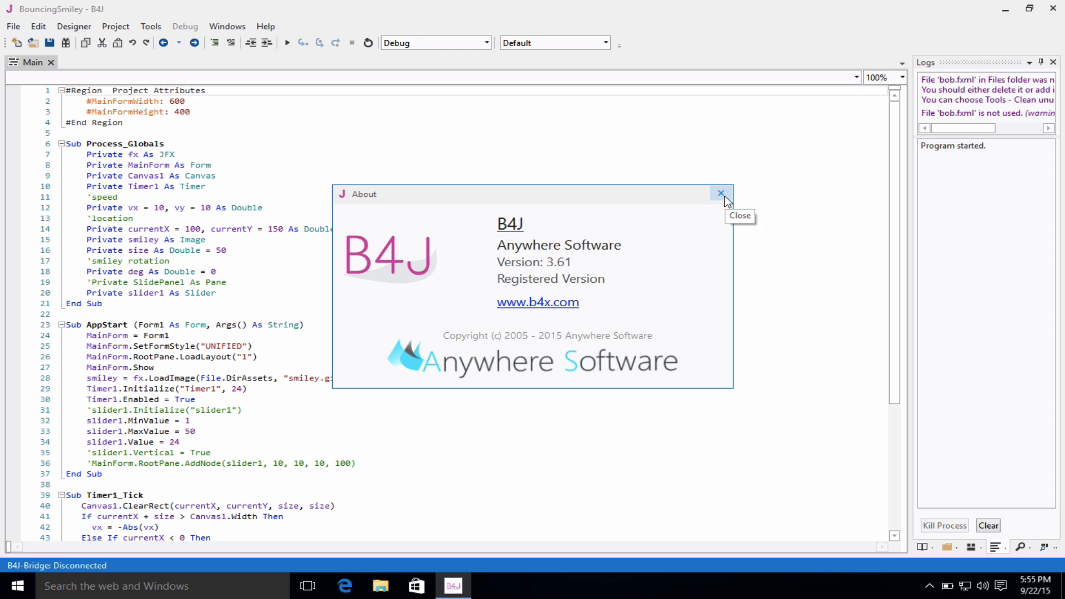
{"action": "left_click", "coordinate": [720, 194]}
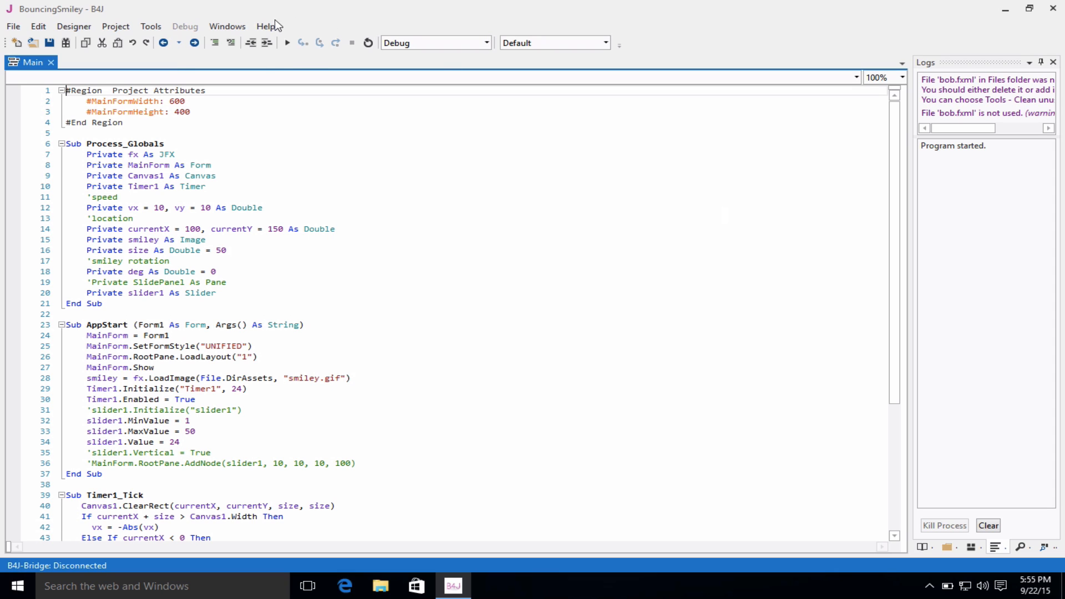
{"action": "left_click", "coordinate": [269, 26]}
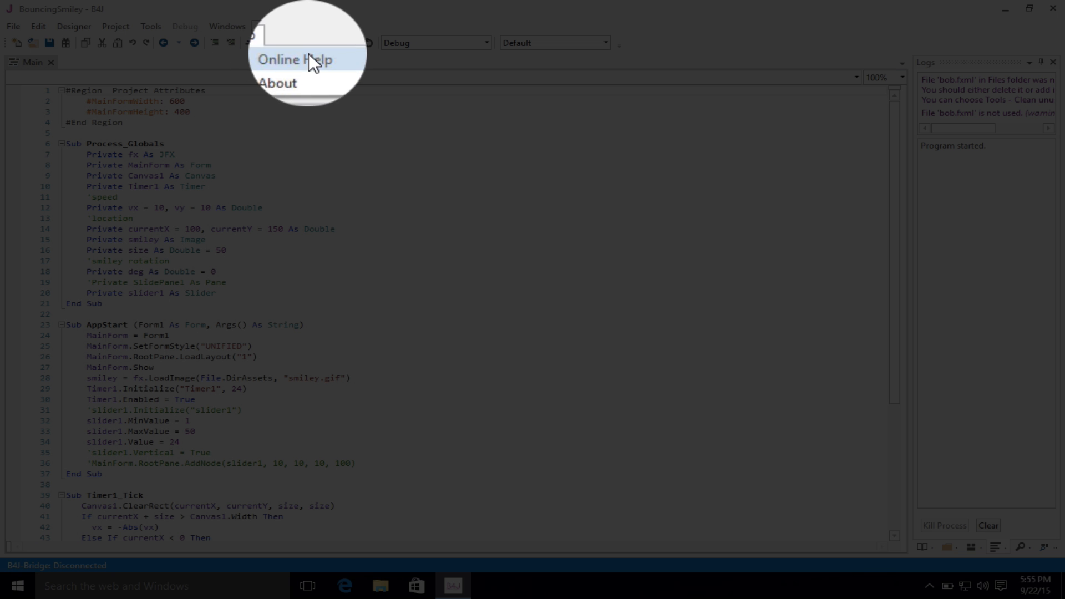
Show the B4J documentation page on b4x.com listing its libraries, then close Edge
{"action": "left_click", "coordinate": [292, 60]}
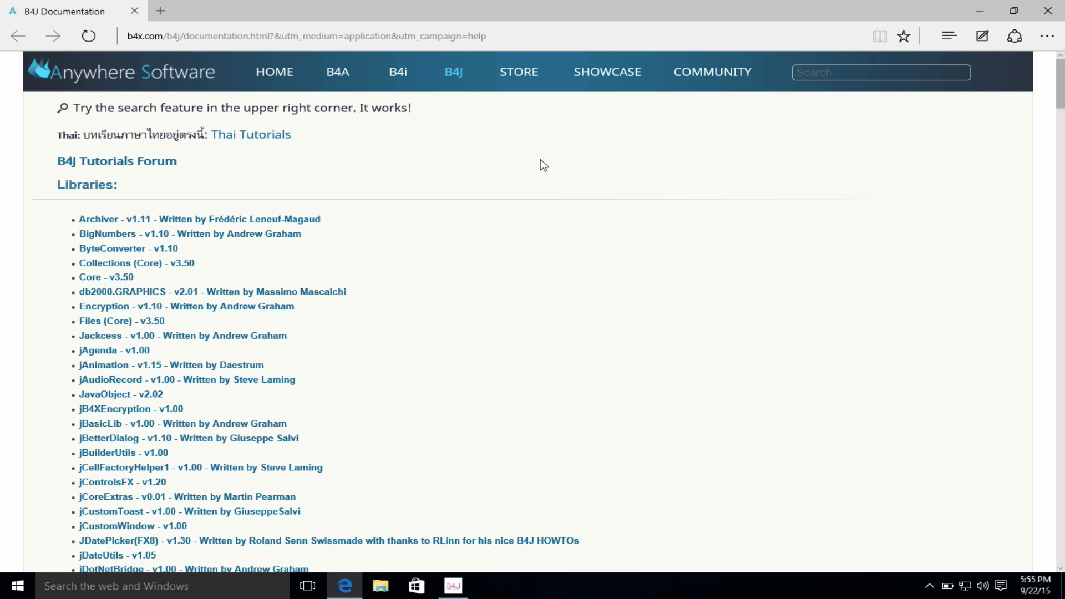
{"action": "mouse_move", "coordinate": [455, 78]}
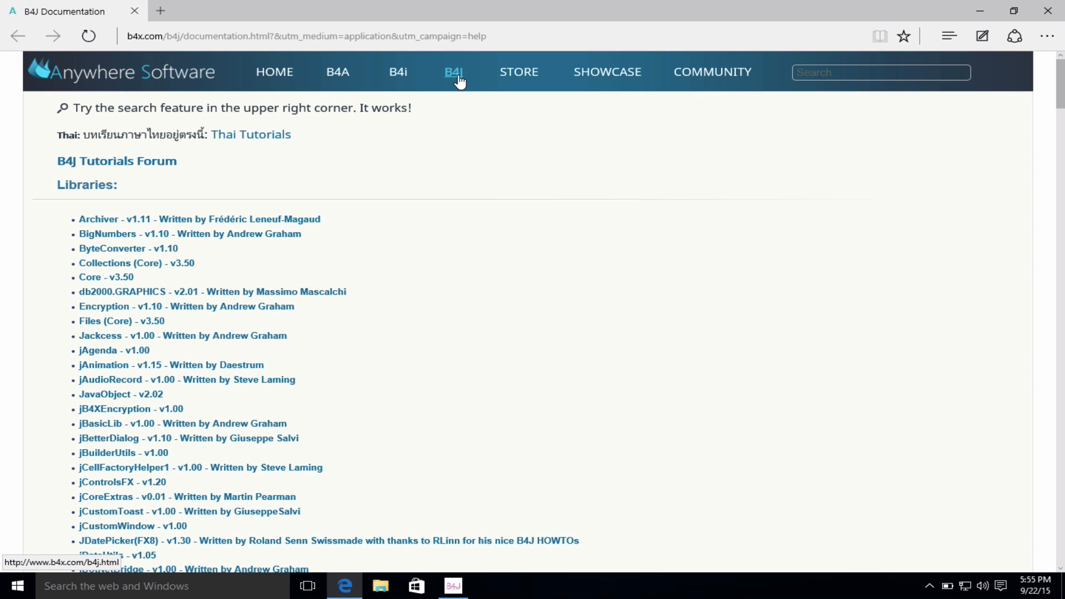
{"action": "left_click", "coordinate": [455, 72]}
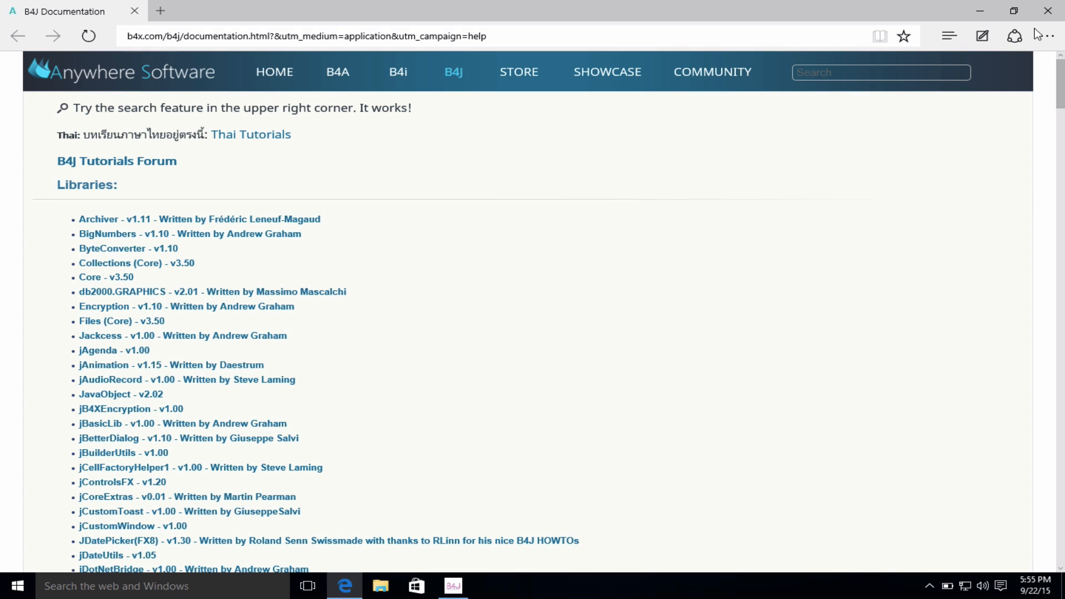
{"action": "left_click", "coordinate": [453, 586]}
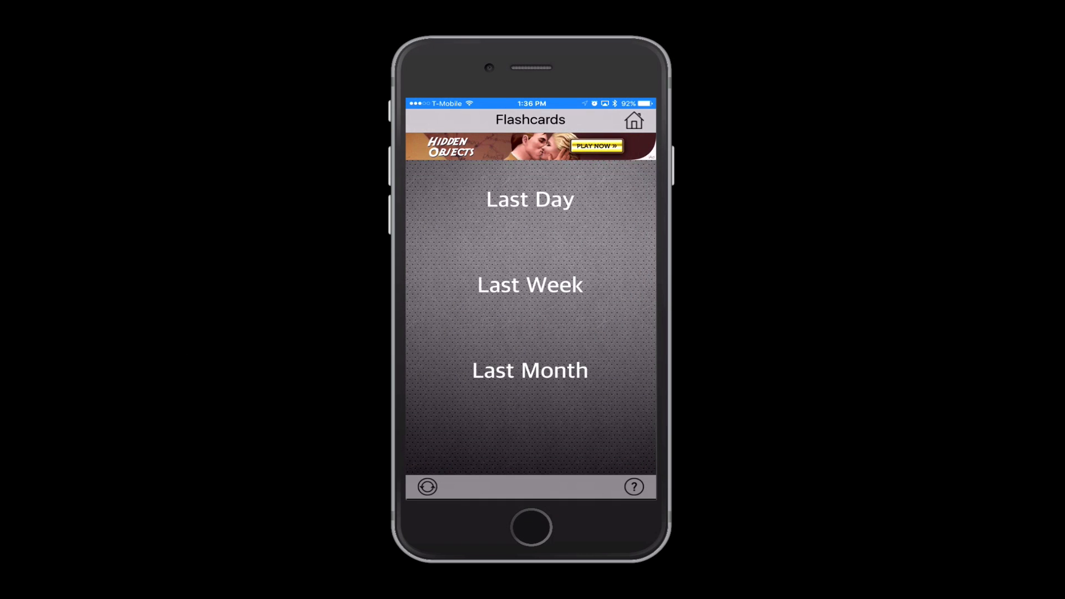
Play the iPhone Flashcards demo with its Last Day, Last Week and Last Month choices
{"action": "left_click", "coordinate": [633, 487]}
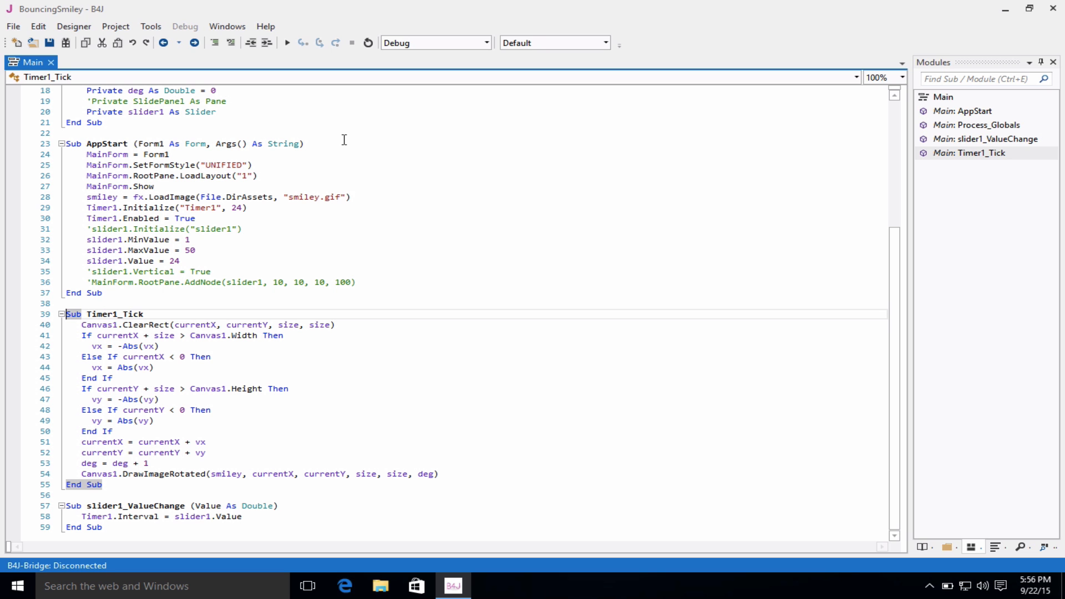
{"action": "mouse_move", "coordinate": [82, 32]}
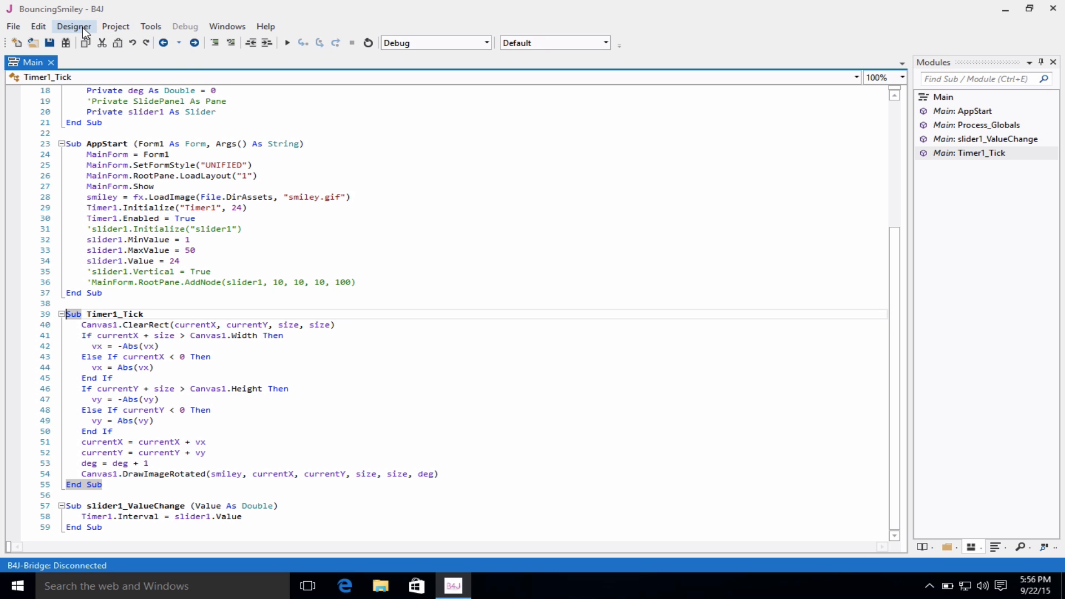
Choose Open Designer from the Designer menu for the BouncingSmiley layout
{"action": "left_click", "coordinate": [73, 27]}
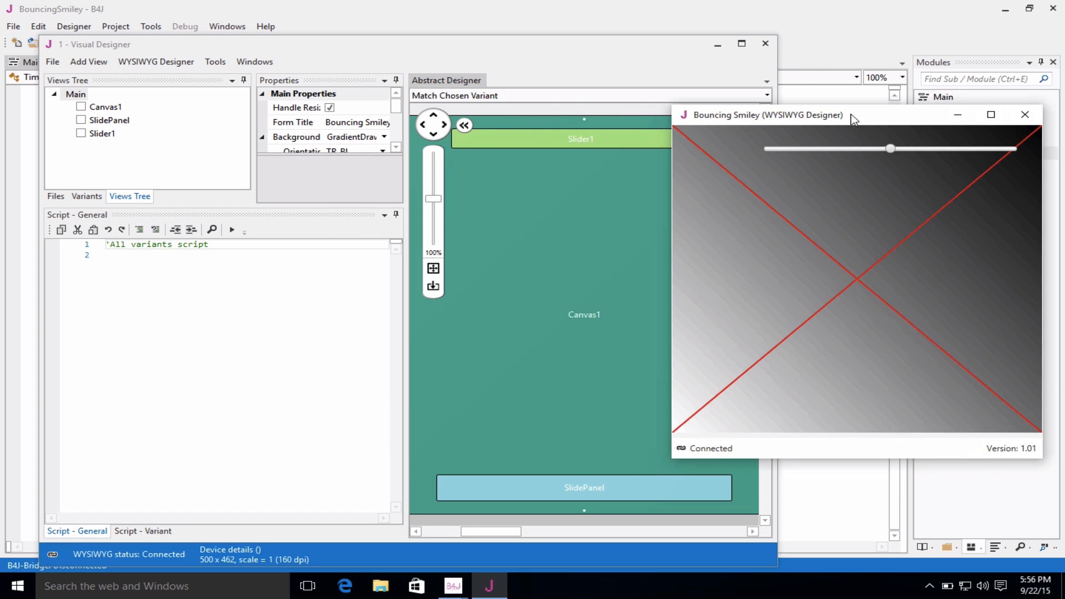
{"action": "mouse_move", "coordinate": [787, 123]}
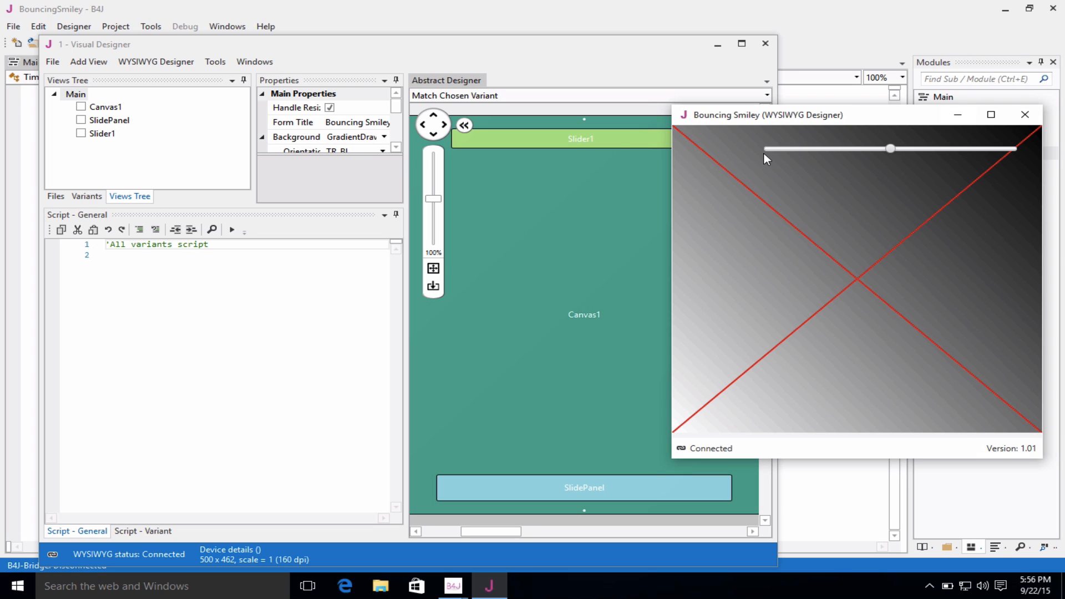
{"action": "mouse_move", "coordinate": [835, 270]}
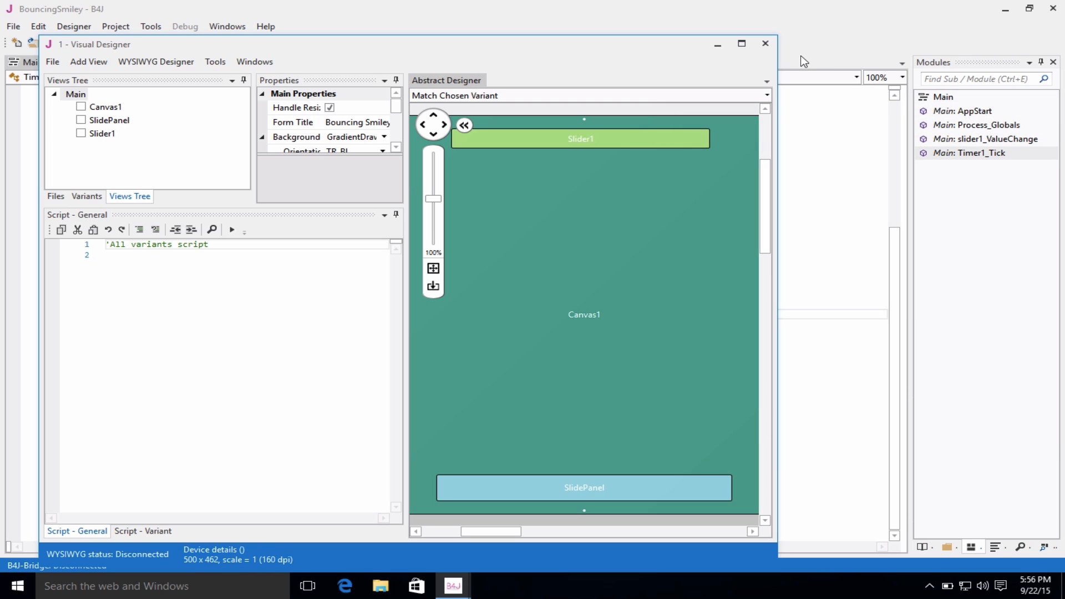
Look through the WYSIWYG Designer, Add View and File menus of the Visual Designer
{"action": "left_click", "coordinate": [157, 61]}
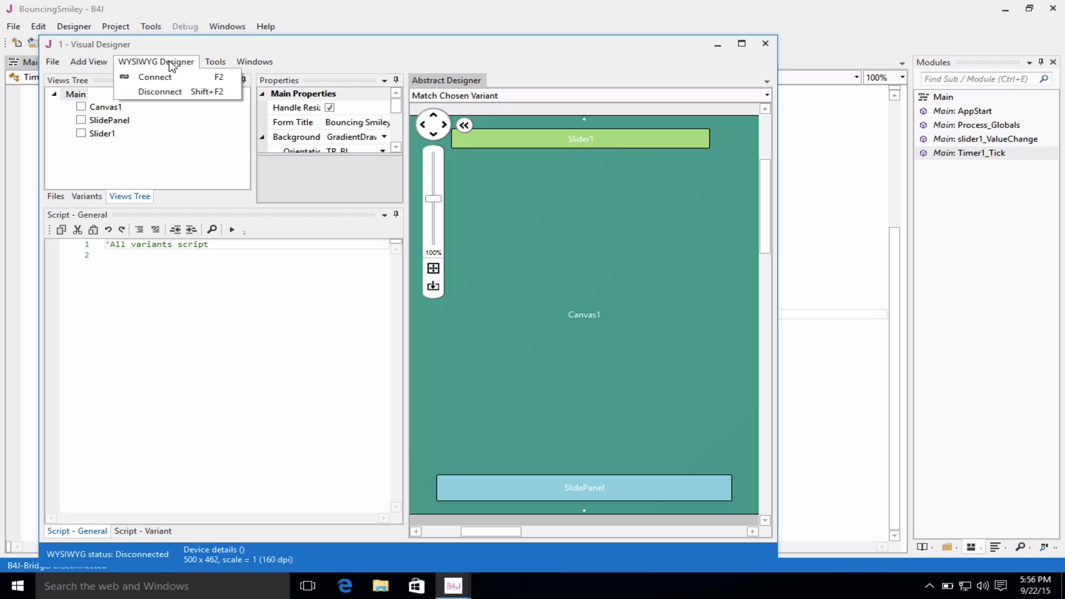
{"action": "left_click", "coordinate": [88, 62]}
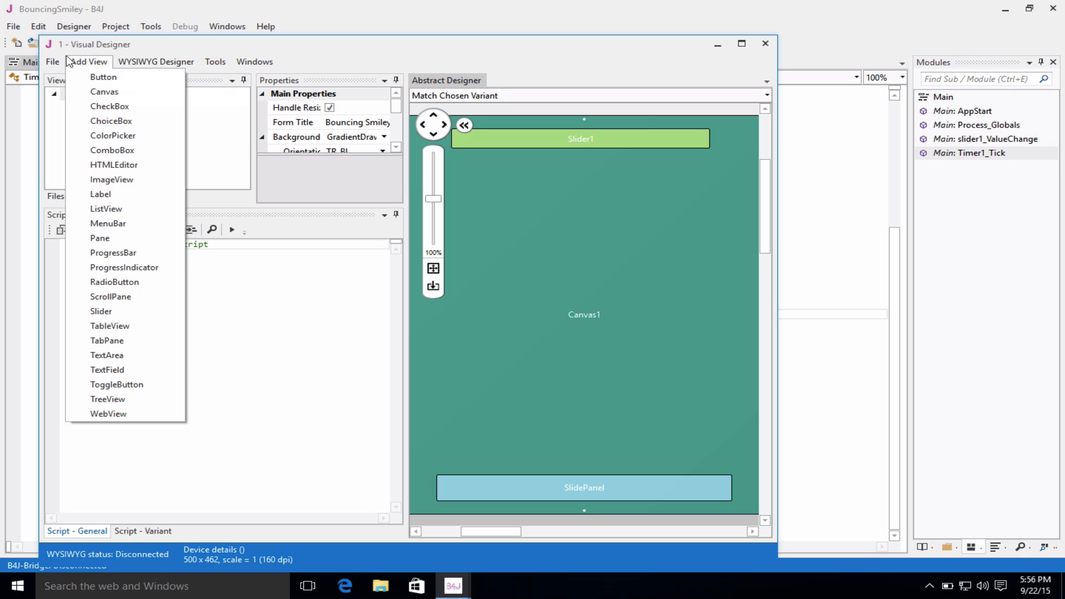
{"action": "left_click", "coordinate": [53, 62]}
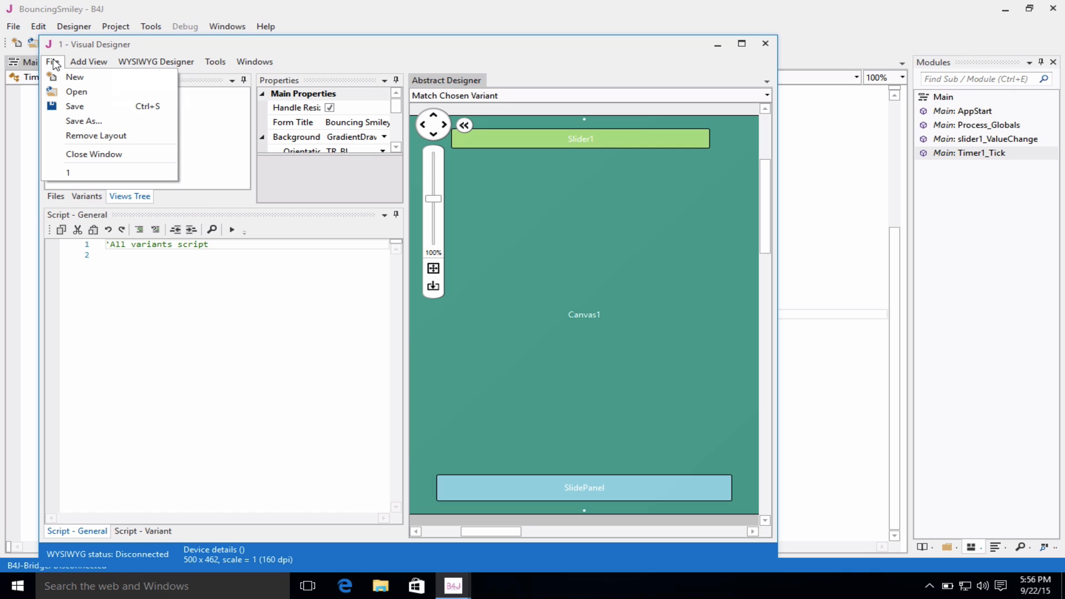
{"action": "mouse_move", "coordinate": [96, 179]}
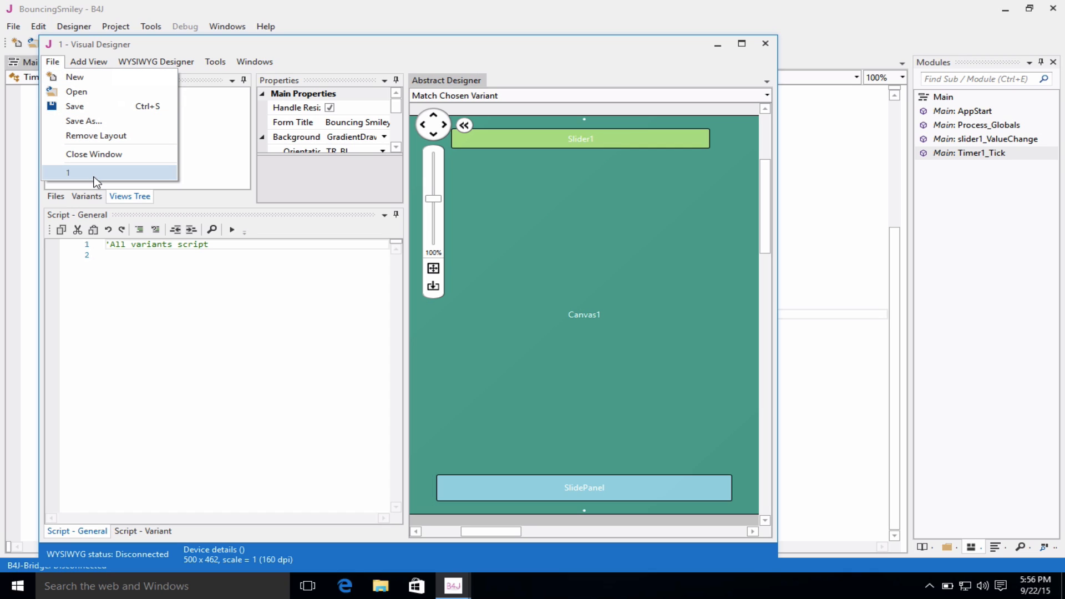
{"action": "mouse_move", "coordinate": [489, 67]}
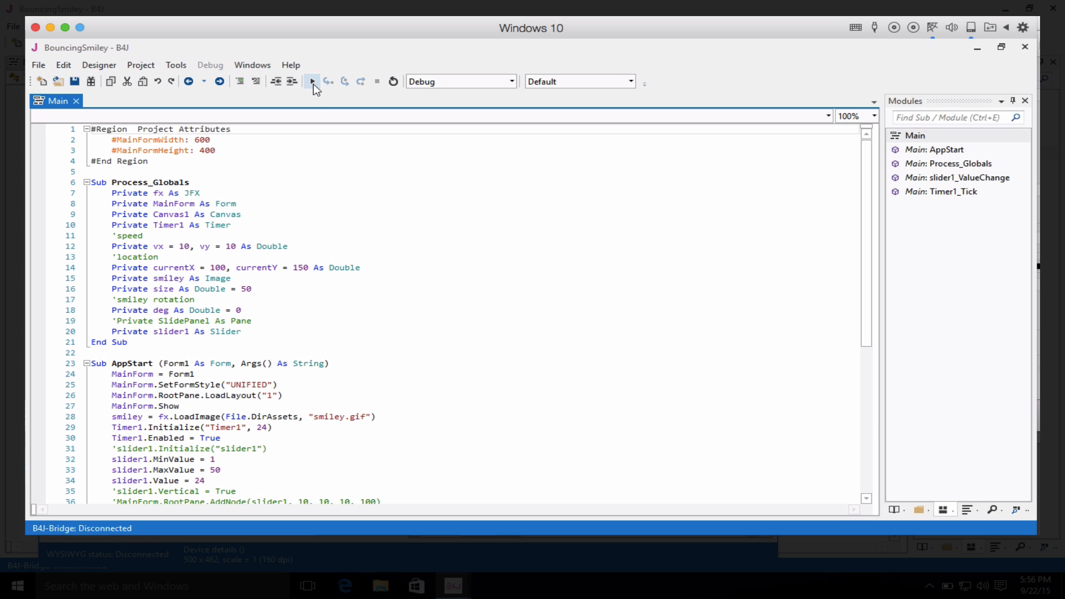
{"action": "mouse_move", "coordinate": [311, 82]}
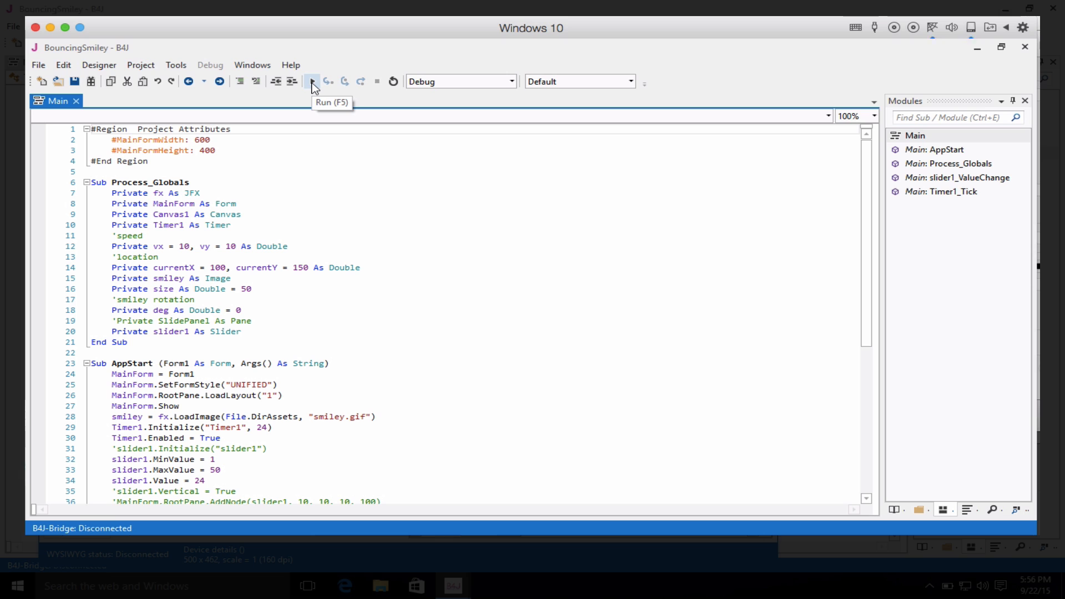
Run BouncingSmiley with Compile & Rapid Debug and dismiss the Completed successfully report
{"action": "left_click", "coordinate": [312, 81]}
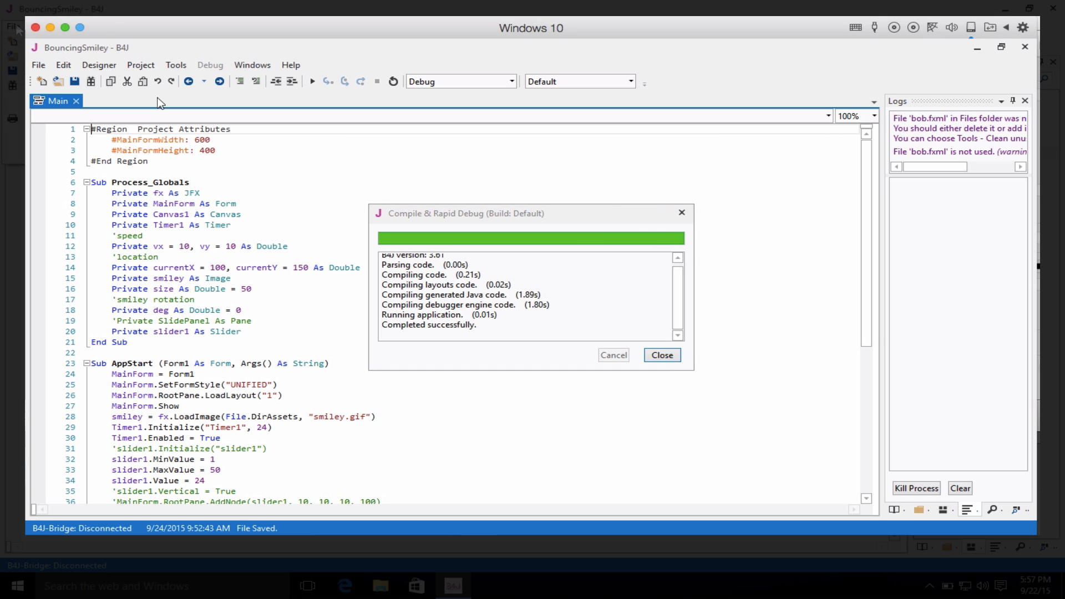
{"action": "left_click", "coordinate": [661, 354]}
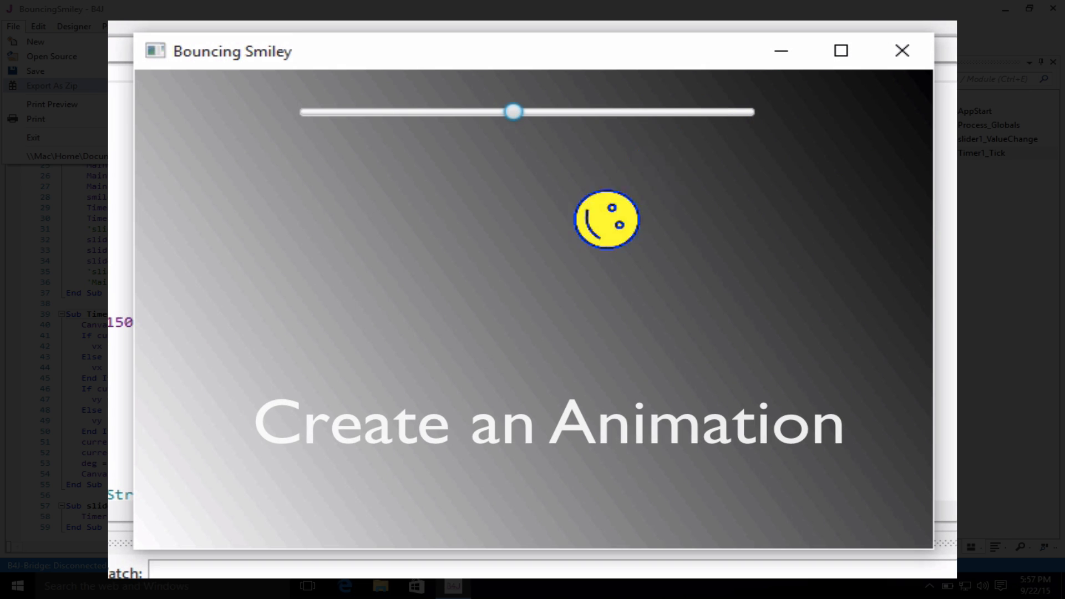
Drag the slider to slow, speed up and finally slow the smiley's bouncing to its minimum
{"action": "left_click", "coordinate": [53, 85]}
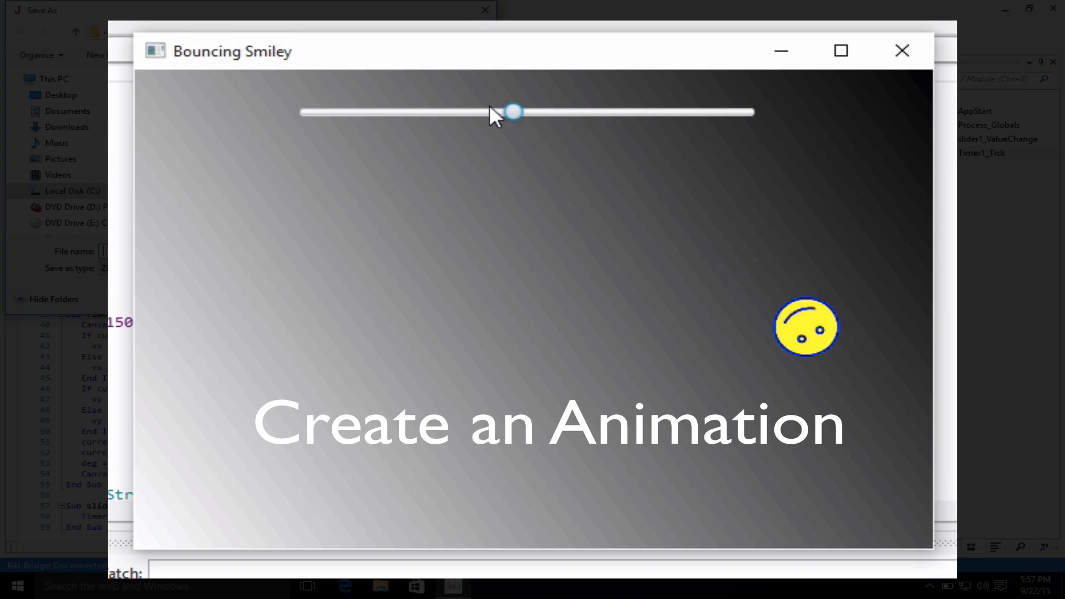
{"action": "left_click_drag", "start_coordinate": [512, 111], "coordinate": [664, 111]}
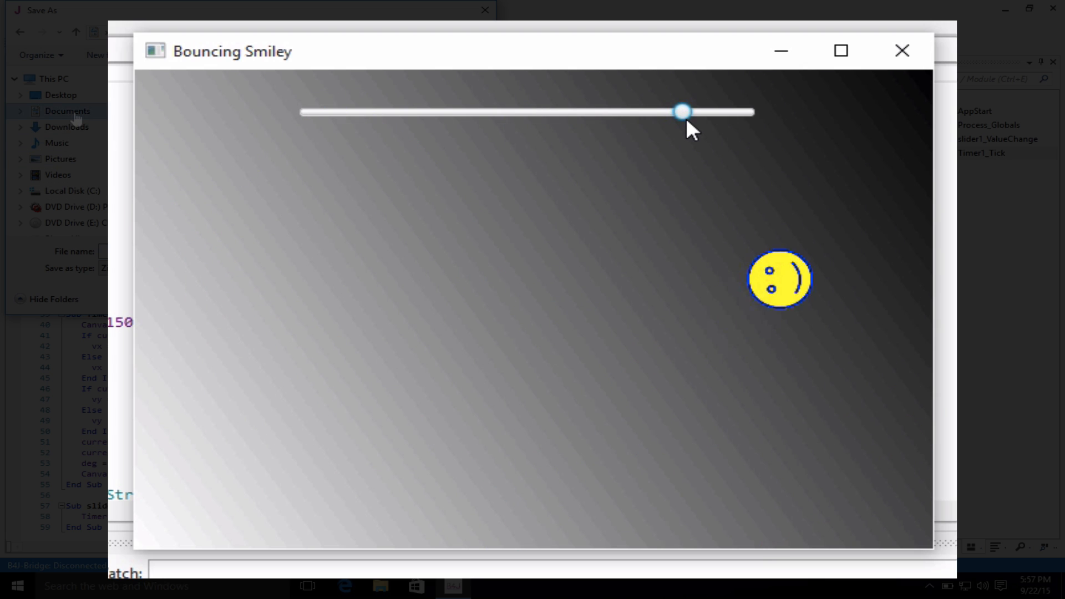
{"action": "left_click_drag", "start_coordinate": [681, 111], "coordinate": [368, 112]}
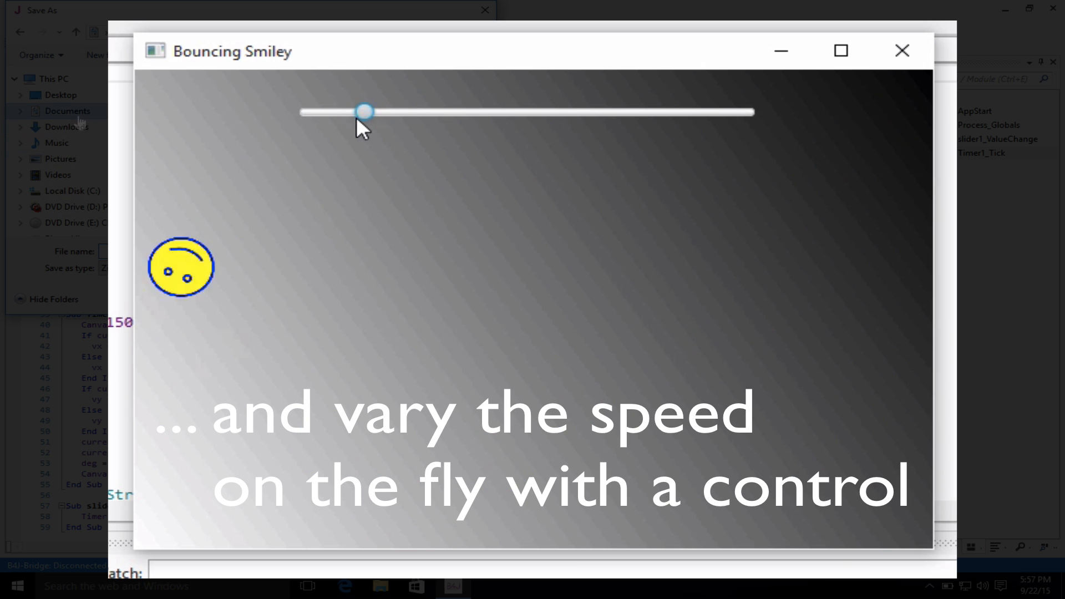
{"action": "left_click_drag", "start_coordinate": [364, 112], "coordinate": [402, 112]}
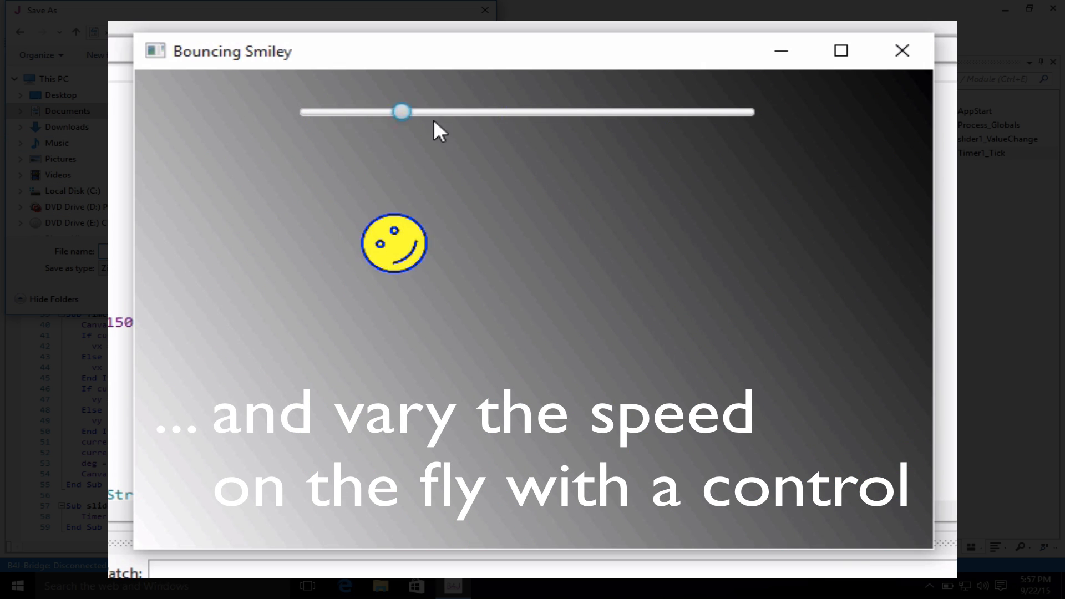
{"action": "left_click_drag", "start_coordinate": [402, 112], "coordinate": [749, 112]}
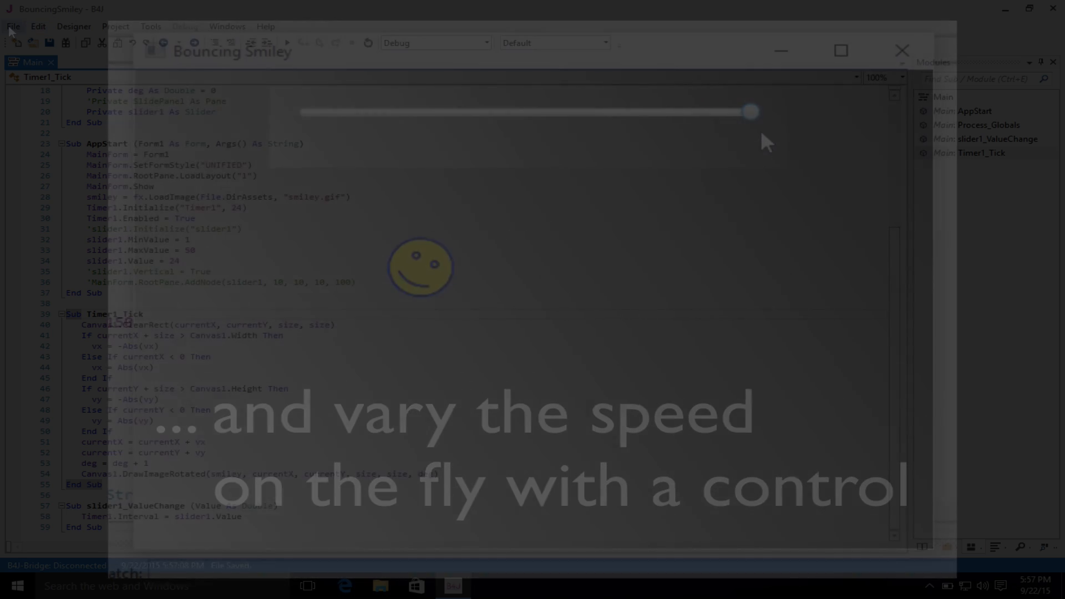
Exit B4J via File > Exit, returning to the Windows desktop with its B4X icons
{"action": "left_click", "coordinate": [14, 27]}
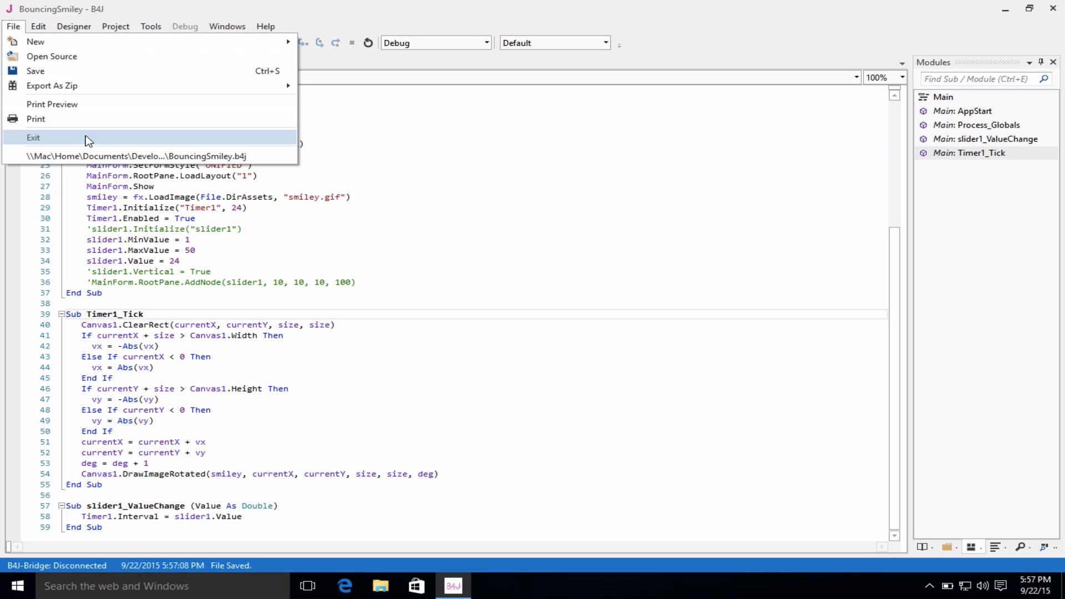
{"action": "left_click", "coordinate": [33, 138]}
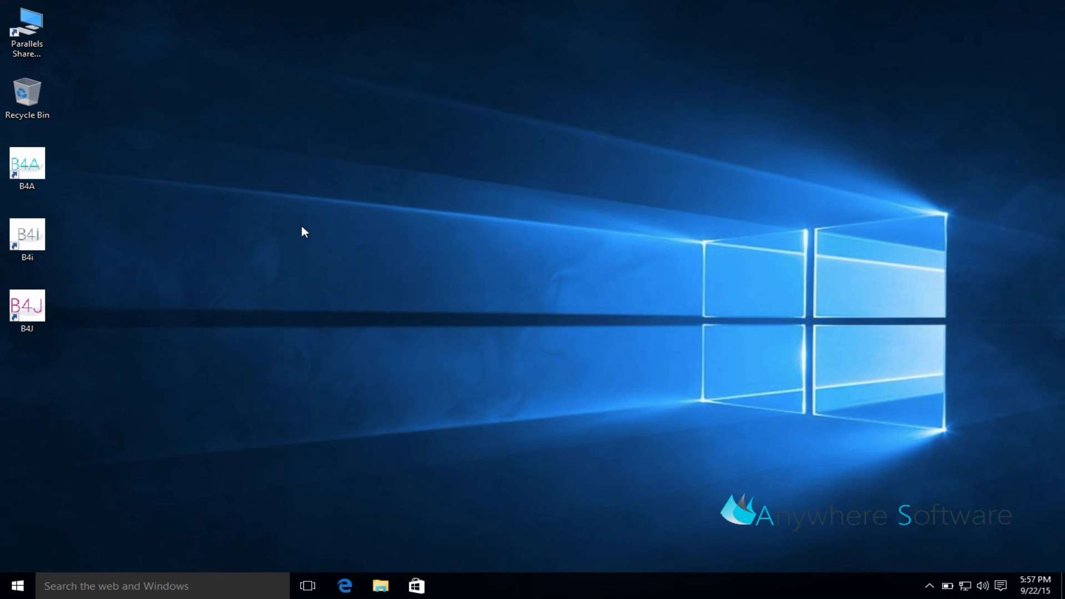
{"action": "mouse_move", "coordinate": [469, 318]}
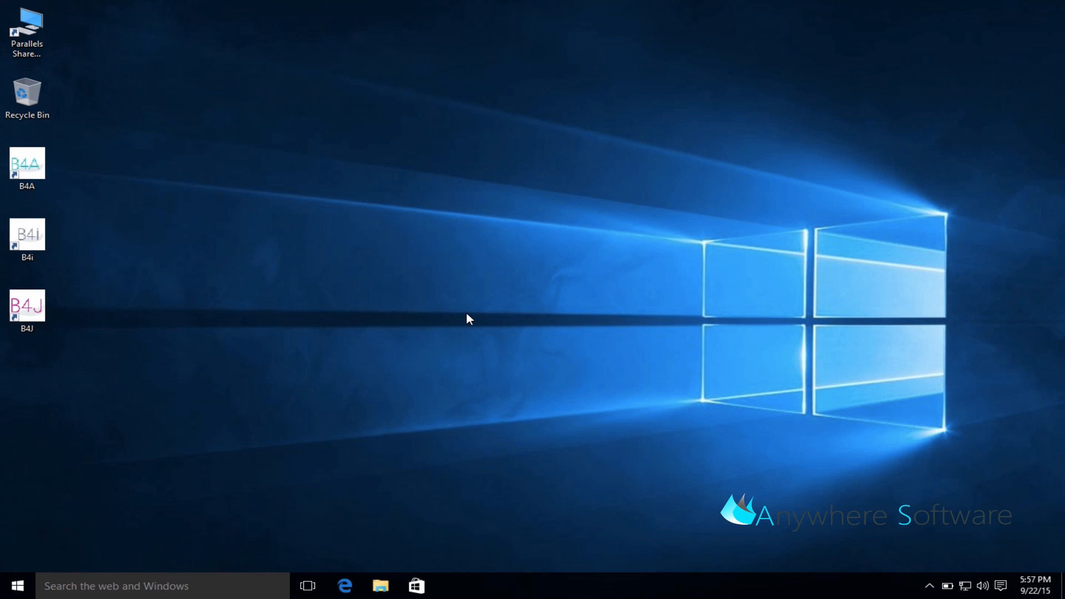